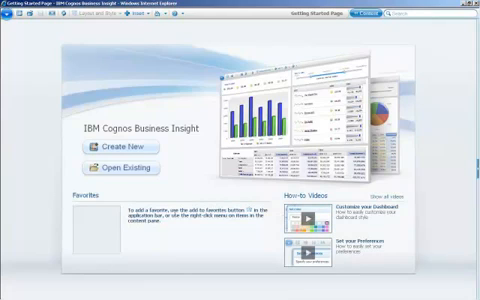
mouse_move(92, 218)
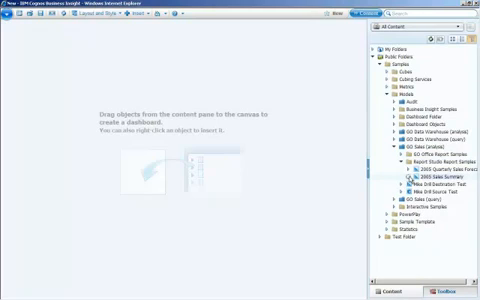
click(384, 180)
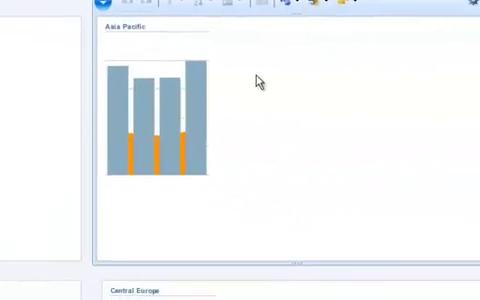
Place the remaining line and column chart reports into the empty dashboard areas
right_click(180, 100)
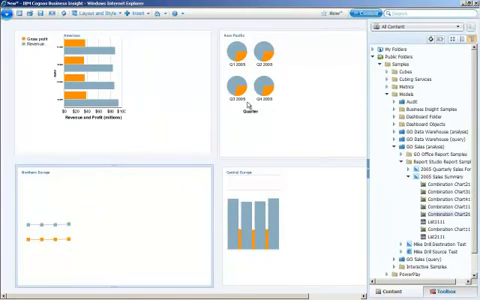
mouse_move(248, 104)
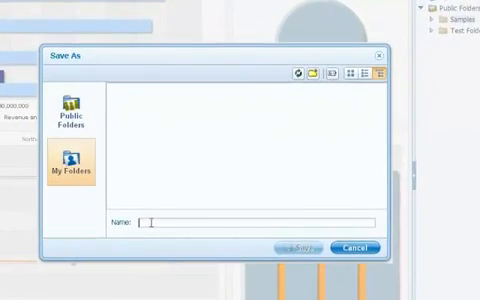
Save the dashboard as 'BSP Dashboard' in My Folders
text(BGP Dashboard)
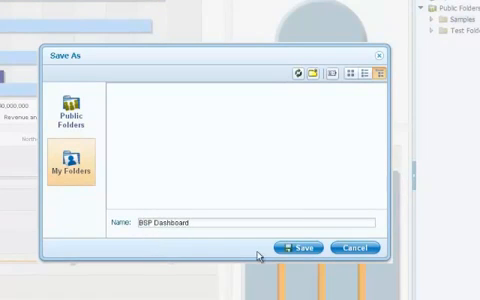
click(296, 248)
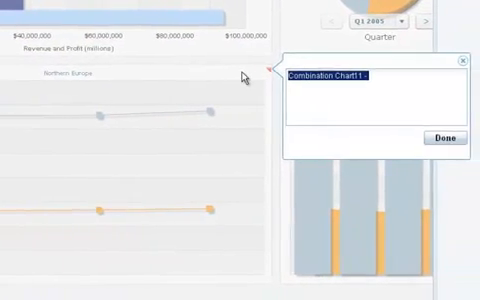
Attach the comment 'BSP - Numbers look great' to the Combination Chart1 widget
text(BSP -)
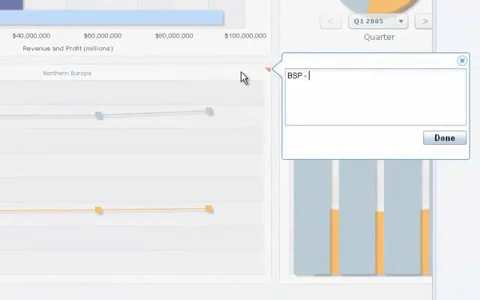
text(Numbers look great!)
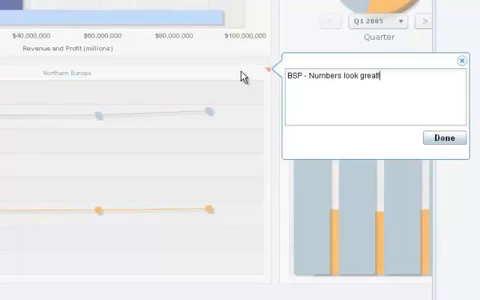
click(444, 136)
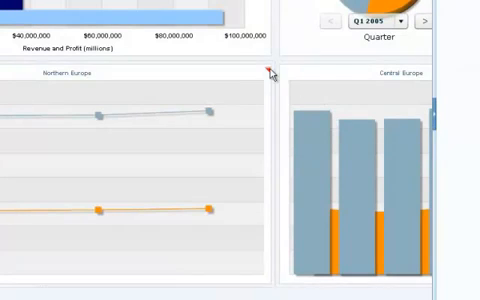
click(270, 70)
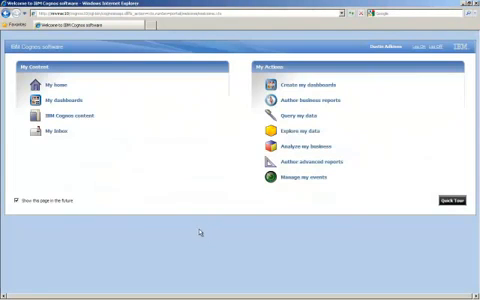
Go to My Inbox from the IBM Cognos Connection welcome page
click(60, 132)
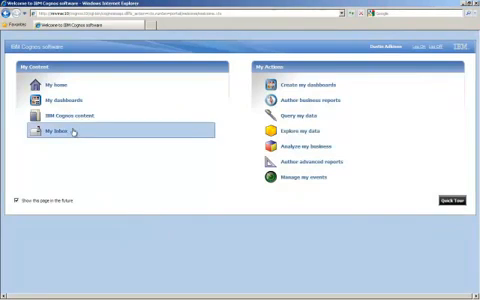